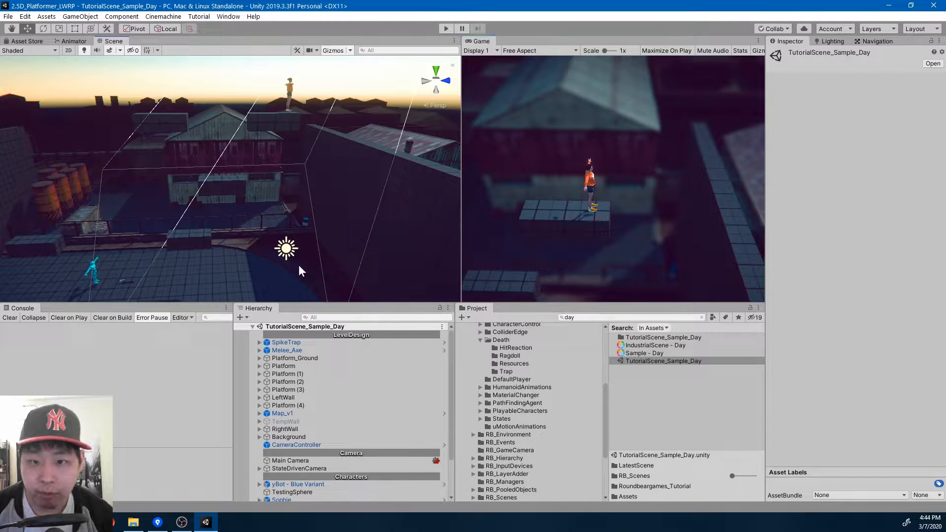
Inspect Sophie and her AI child in the Hierarchy, then search the Project for 'movefo' to locate MoveForward.cs
{"action": "left_click", "coordinate": [280, 450]}
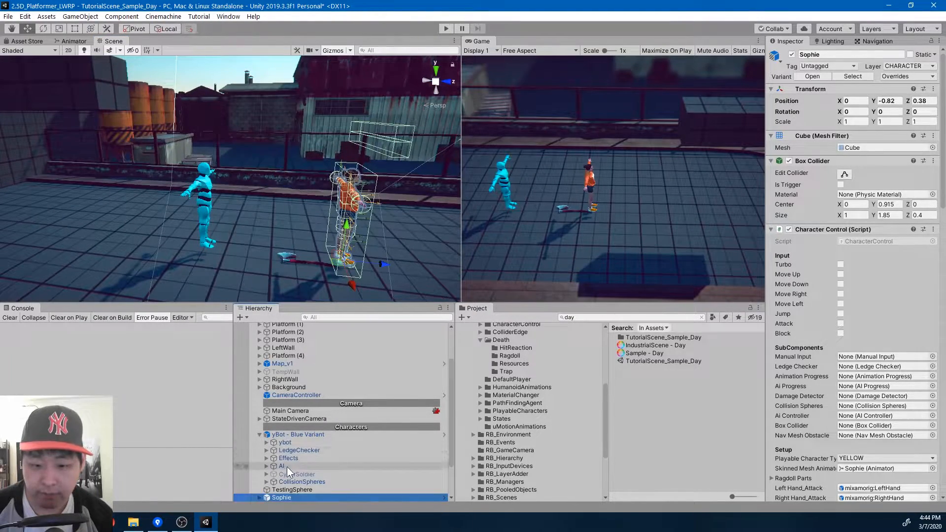
{"action": "left_click", "coordinate": [281, 466]}
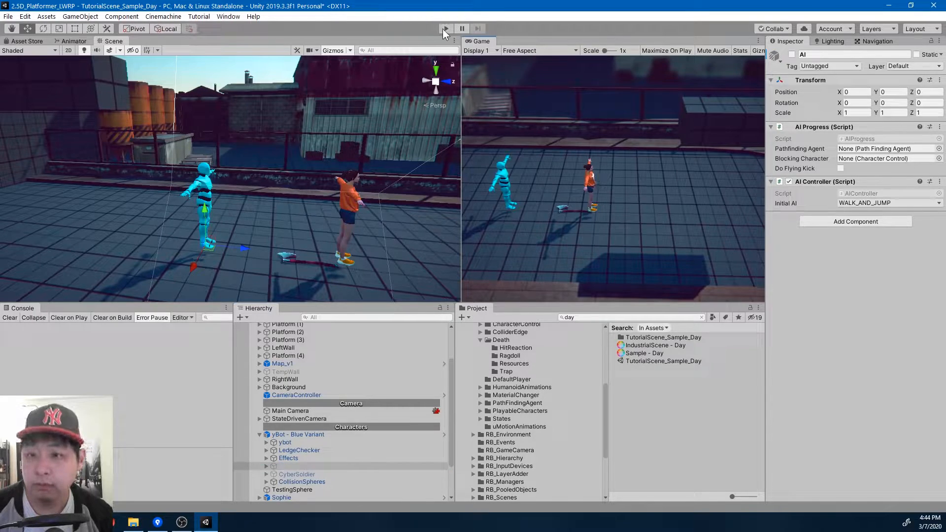
{"action": "left_click", "coordinate": [445, 29]}
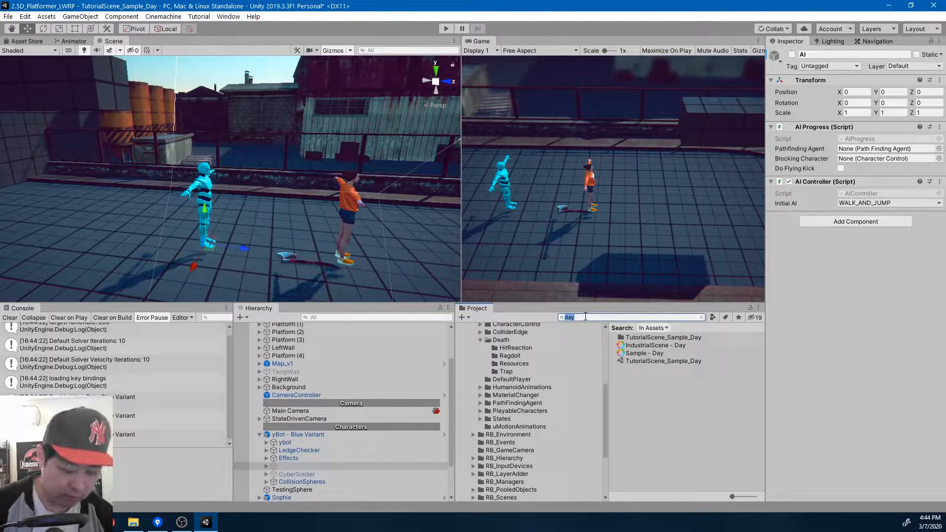
{"action": "type", "text": "movefo"}
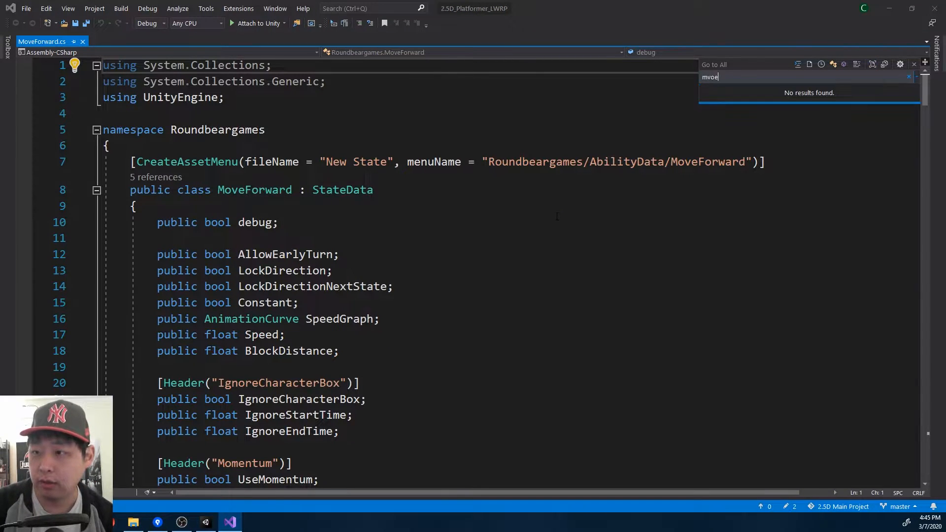
Find all references to the MoveOnHit field and remove the UpdateMoveOnHit method from MoveForward
{"action": "left_click", "coordinate": [844, 65]}
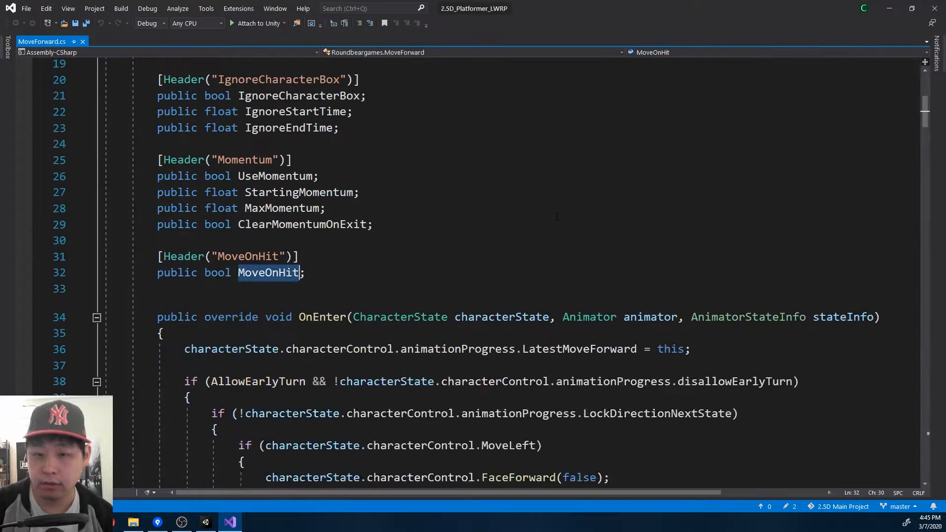
{"action": "right_click", "coordinate": [268, 272]}
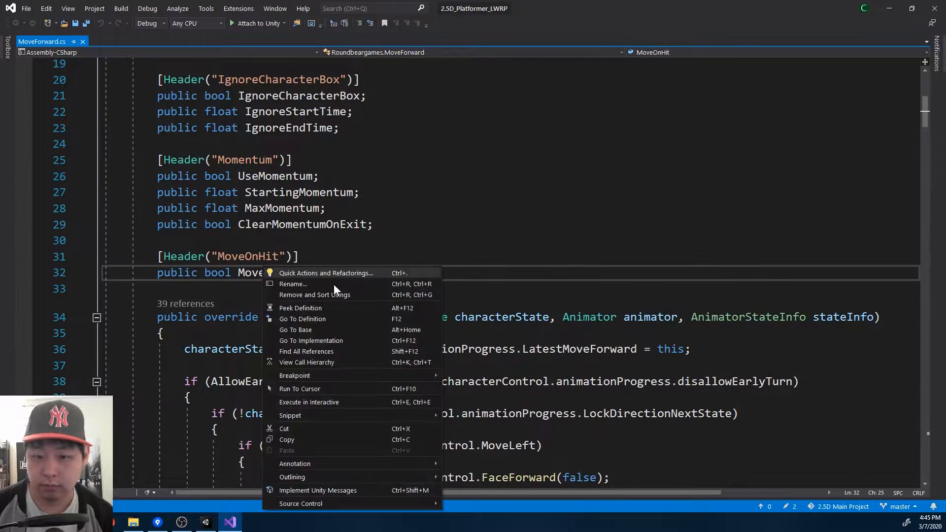
{"action": "left_click", "coordinate": [306, 350]}
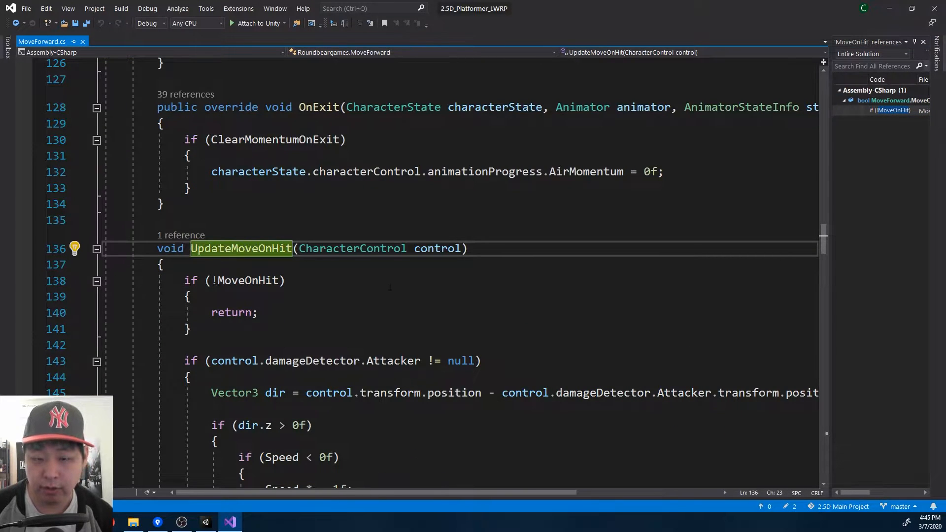
{"action": "scroll", "scroll_direction": "down", "scroll_amount": 3}
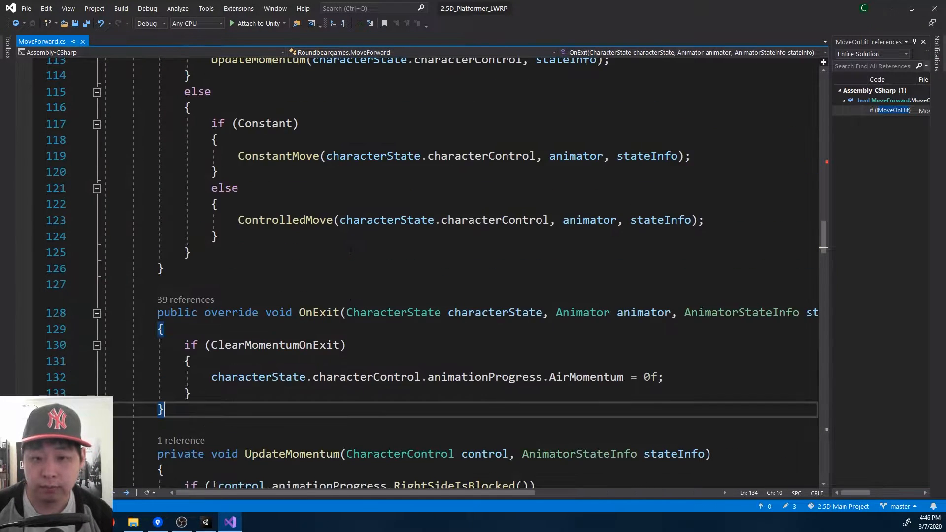
{"action": "scroll", "scroll_direction": "up", "scroll_amount": 3}
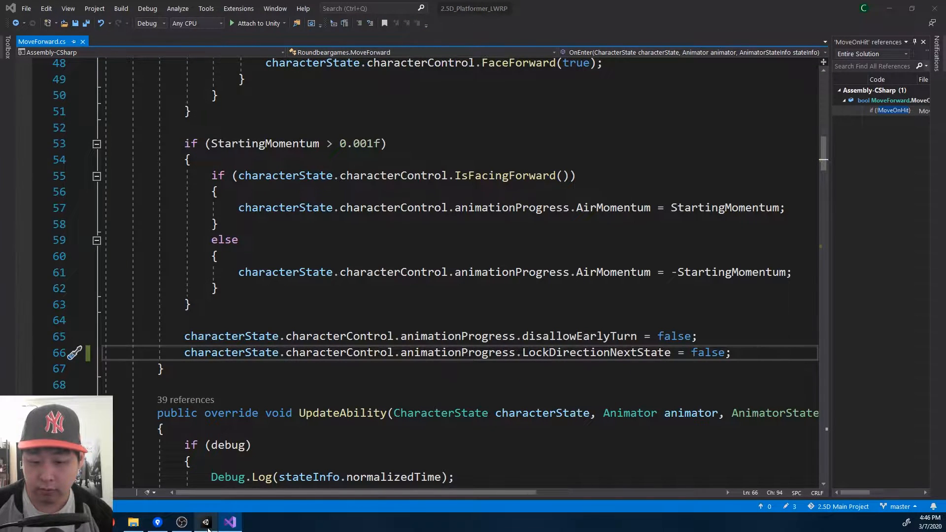
Search 'hitre' in Unity and confirm the Head Hit controller's state uses Player_MoveOnHit with Constant and Move On Hit
{"action": "left_click", "coordinate": [206, 523]}
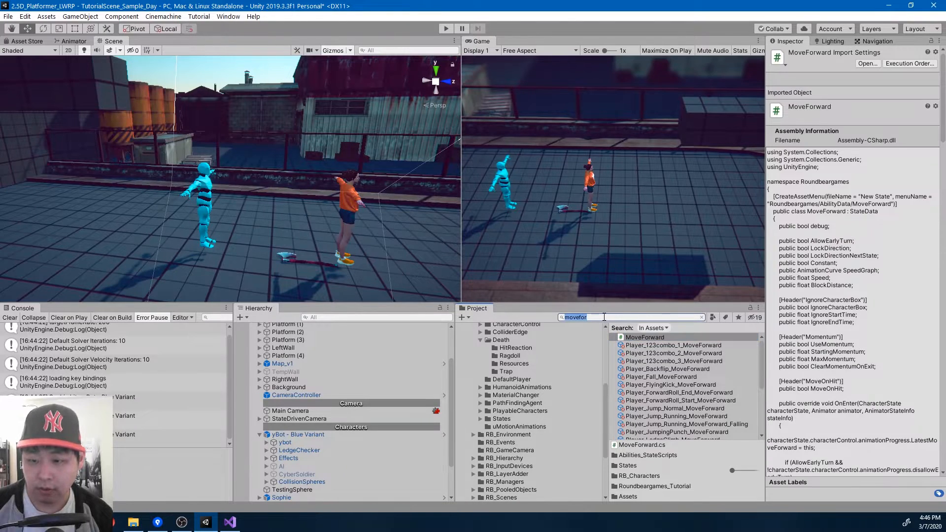
{"action": "type", "text": "hitre"}
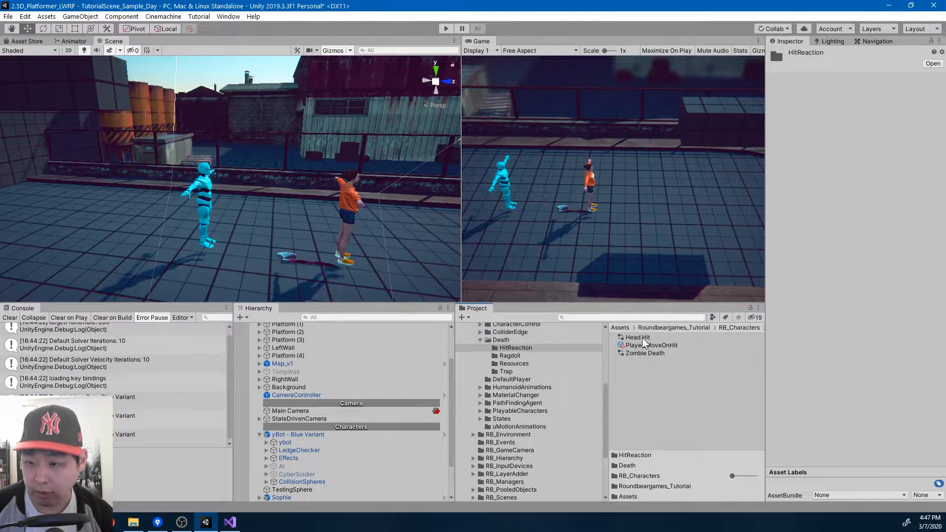
{"action": "left_click", "coordinate": [637, 337]}
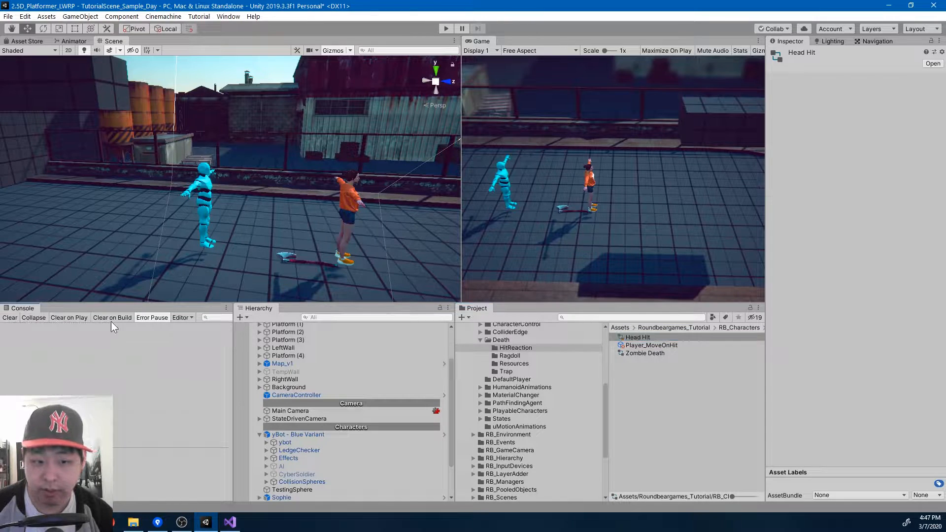
{"action": "left_click", "coordinate": [75, 41]}
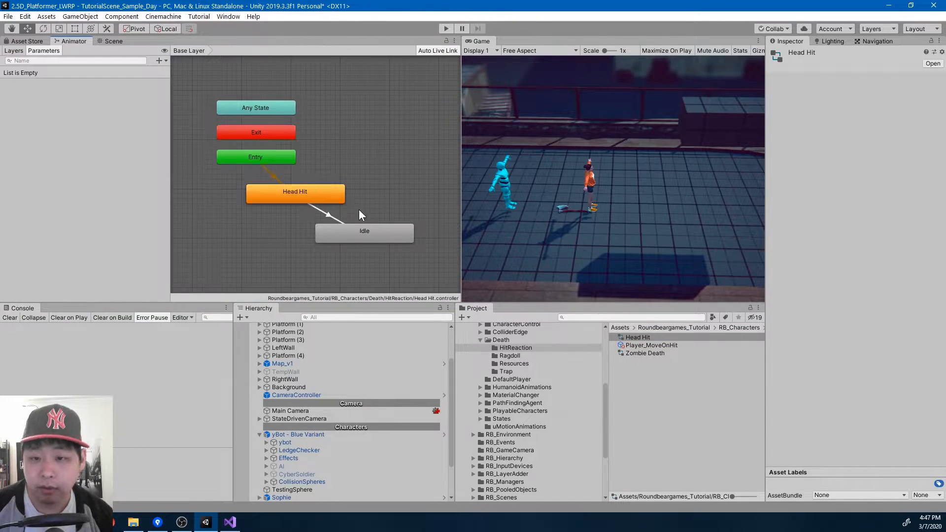
{"action": "left_click", "coordinate": [363, 231]}
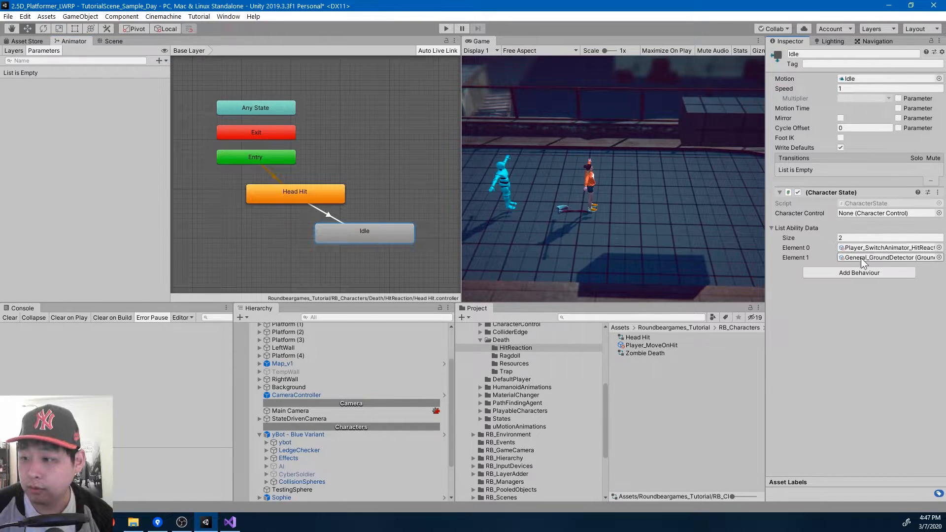
{"action": "left_click", "coordinate": [294, 191]}
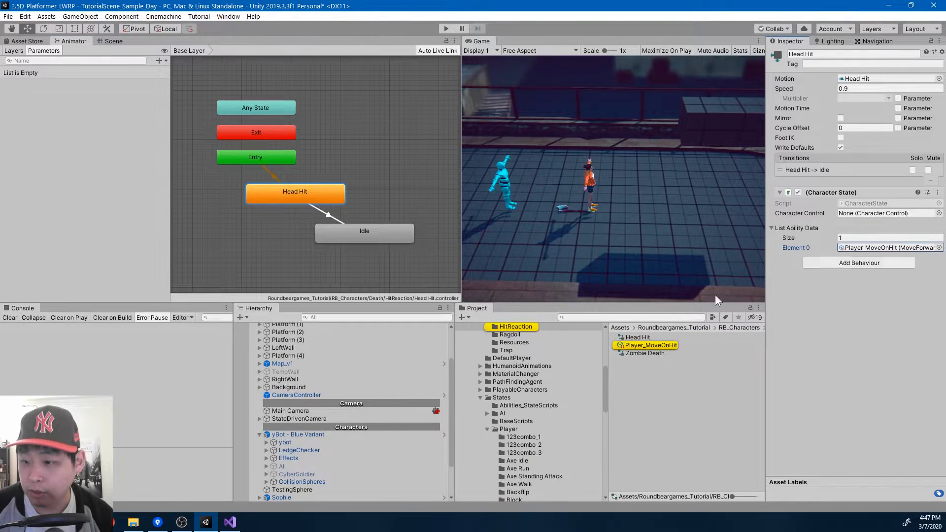
{"action": "left_click", "coordinate": [652, 345]}
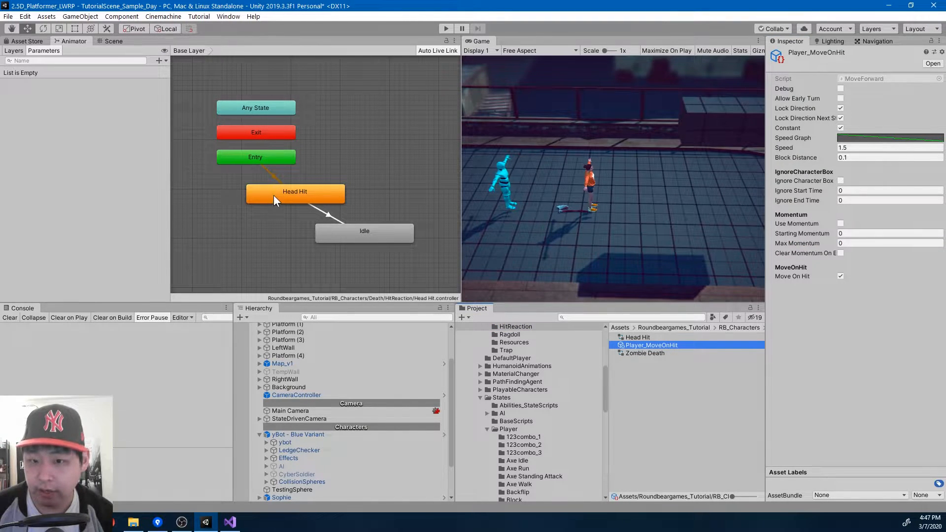
Confirm the Zombie Death controller also uses Player_MoveOnHit, then return to the code editor
{"action": "left_click", "coordinate": [644, 353]}
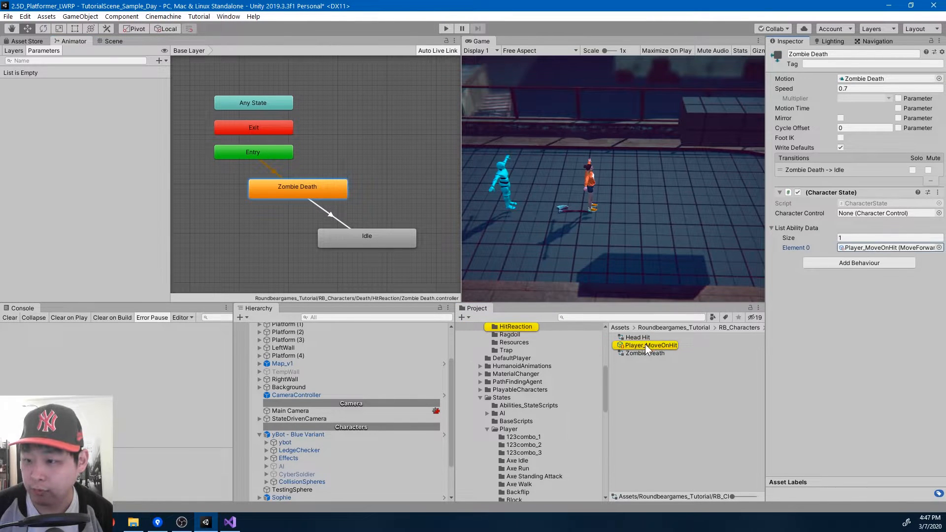
{"action": "left_click", "coordinate": [651, 345]}
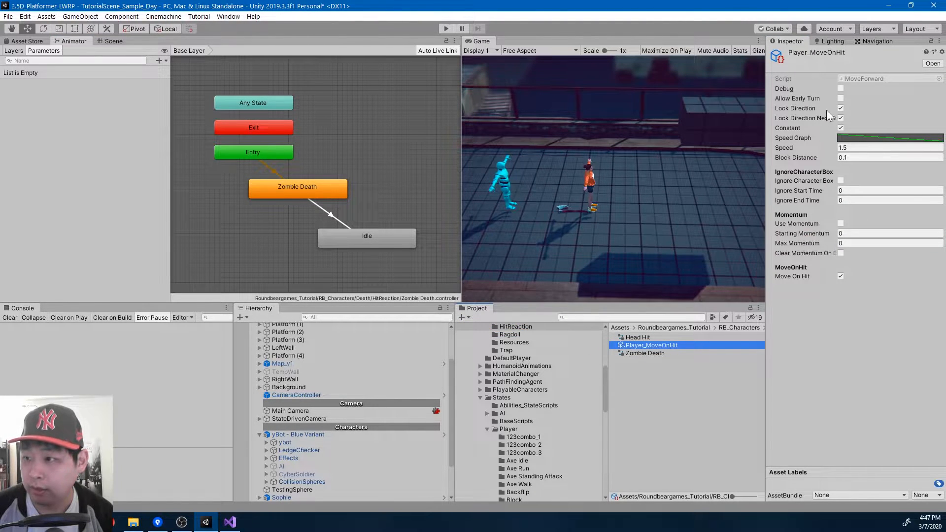
{"action": "left_click", "coordinate": [839, 128]}
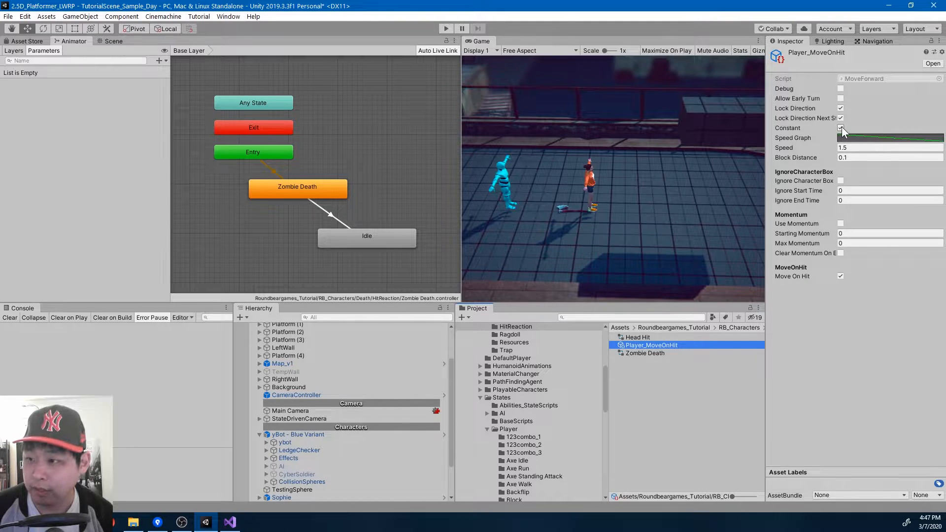
{"action": "left_click", "coordinate": [841, 129]}
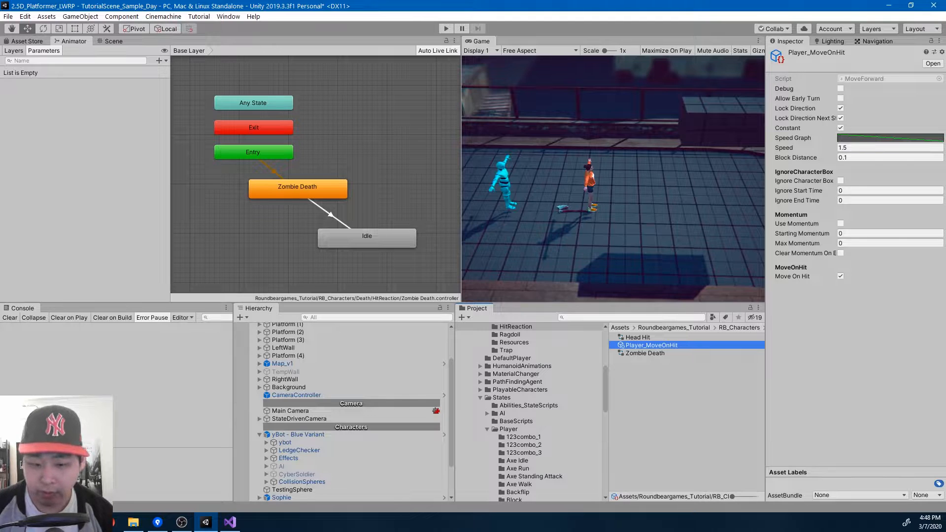
{"action": "left_click", "coordinate": [228, 522]}
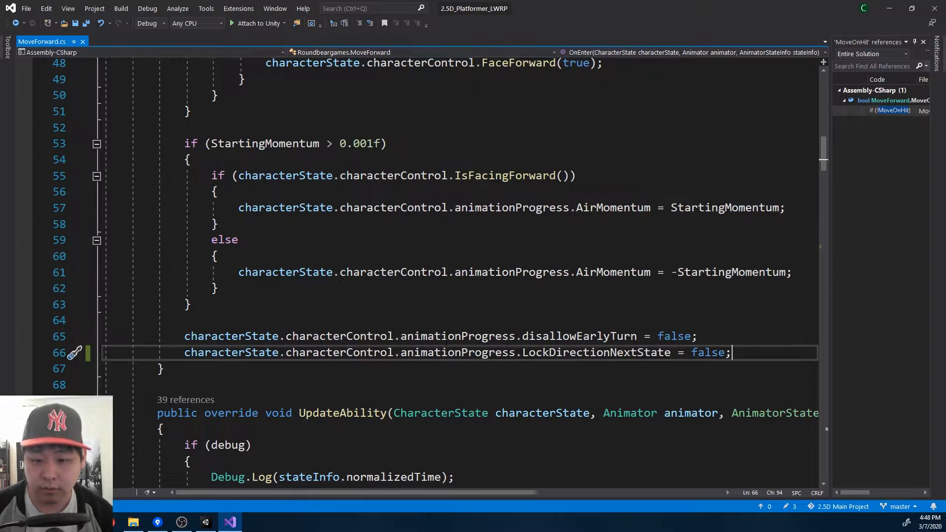
In ConstantMove, add an empty if (MoveOnHit) branch and move the existing MoveForward call into its else
{"action": "scroll", "scroll_direction": "down", "scroll_amount": 3}
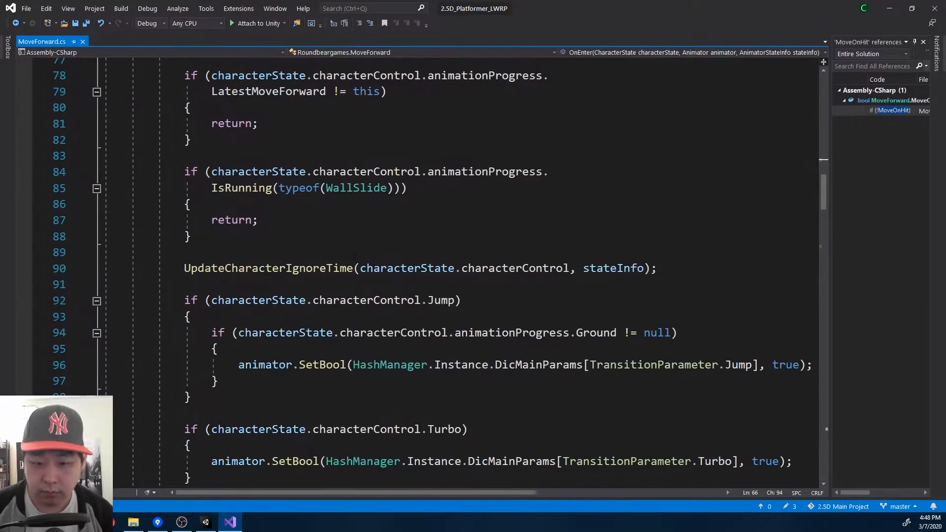
{"action": "scroll", "scroll_direction": "down", "scroll_amount": 3}
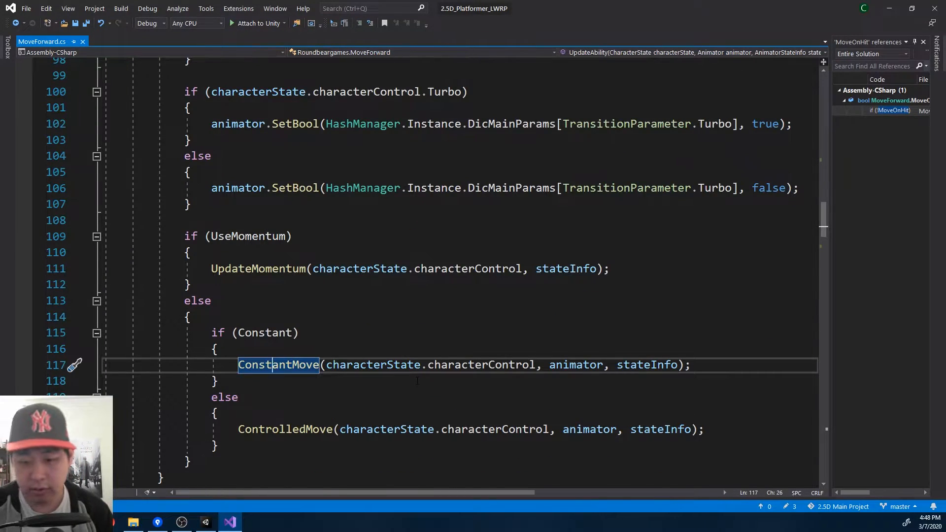
{"action": "left_click", "coordinate": [278, 365]}
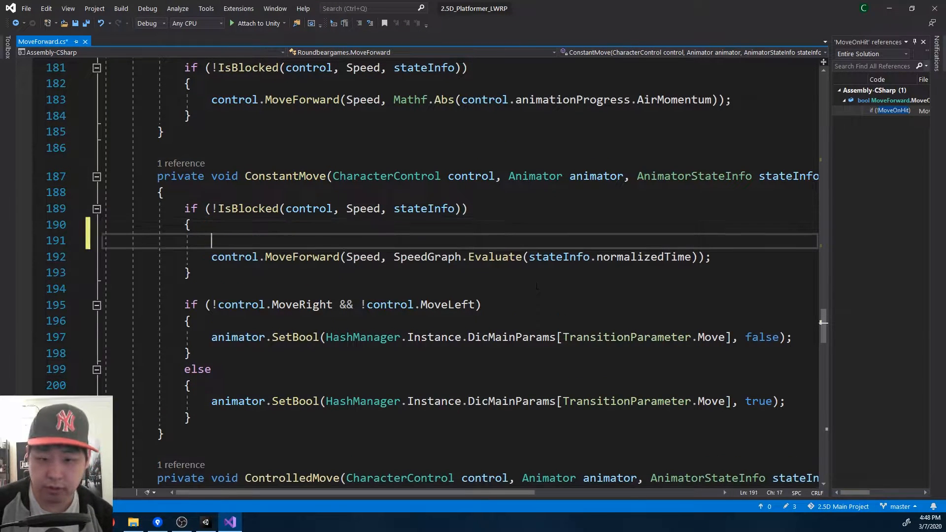
{"action": "type", "text": "if ("}
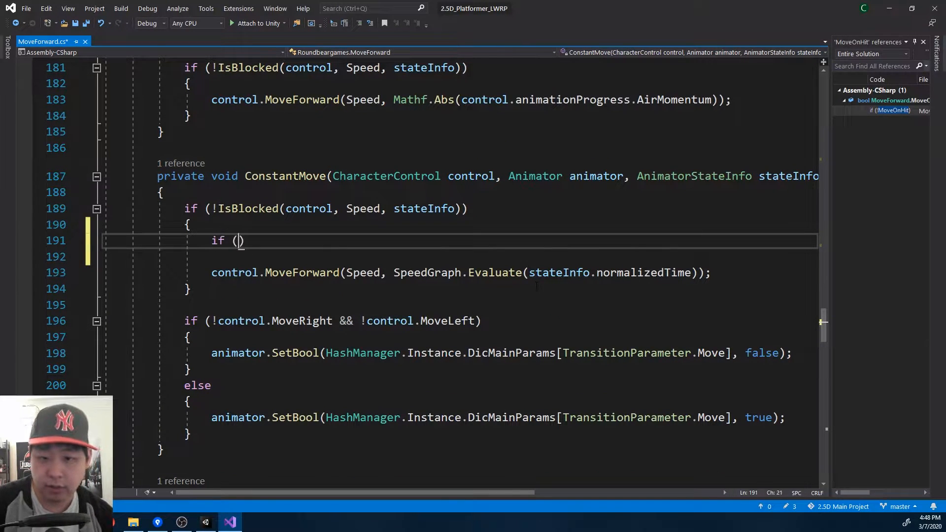
{"action": "type", "text": "MoveOnHit"}
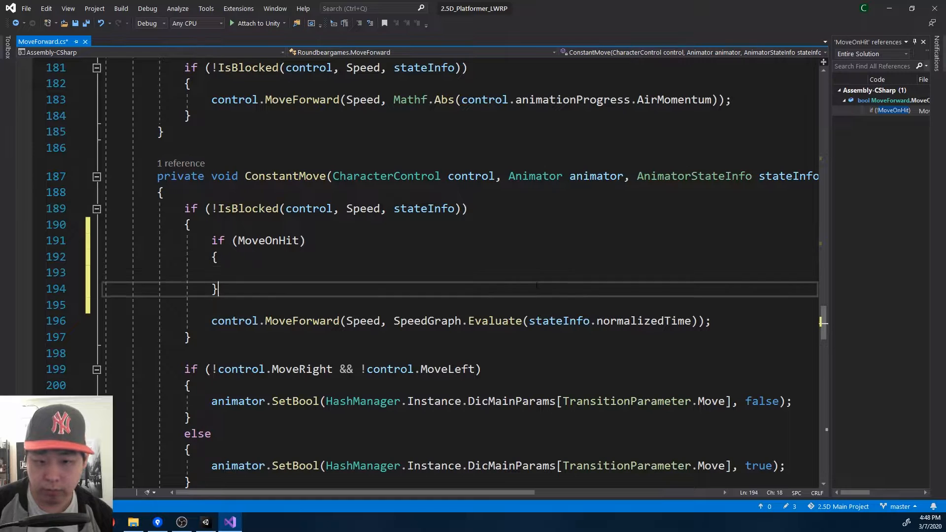
{"action": "type", "text": "else"}
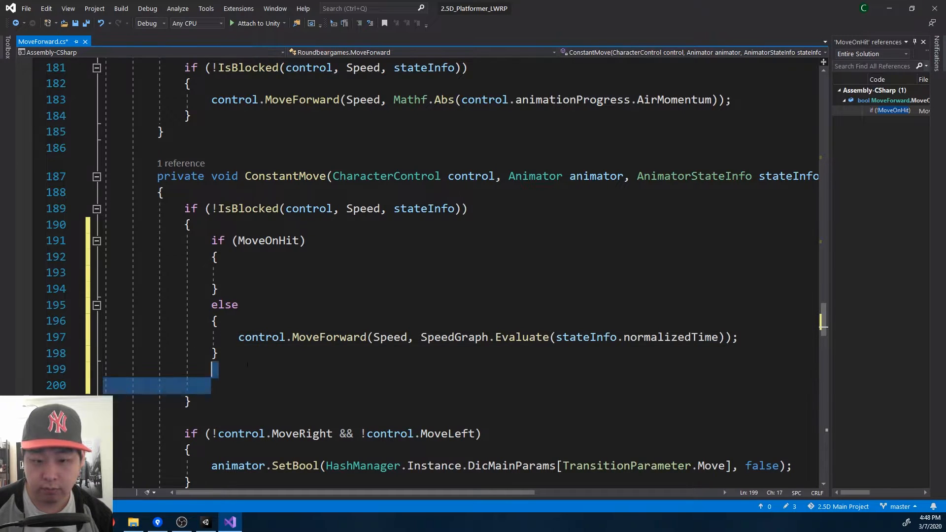
{"action": "left_click", "coordinate": [241, 272]}
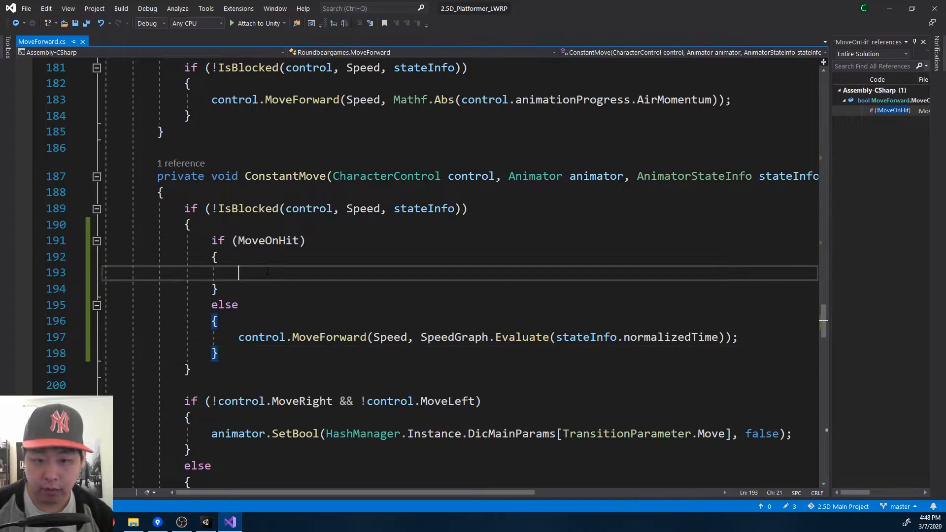
Declare Vector3 vec as the attacker's position minus control.transform.position
{"action": "type", "text": "Vector3"}
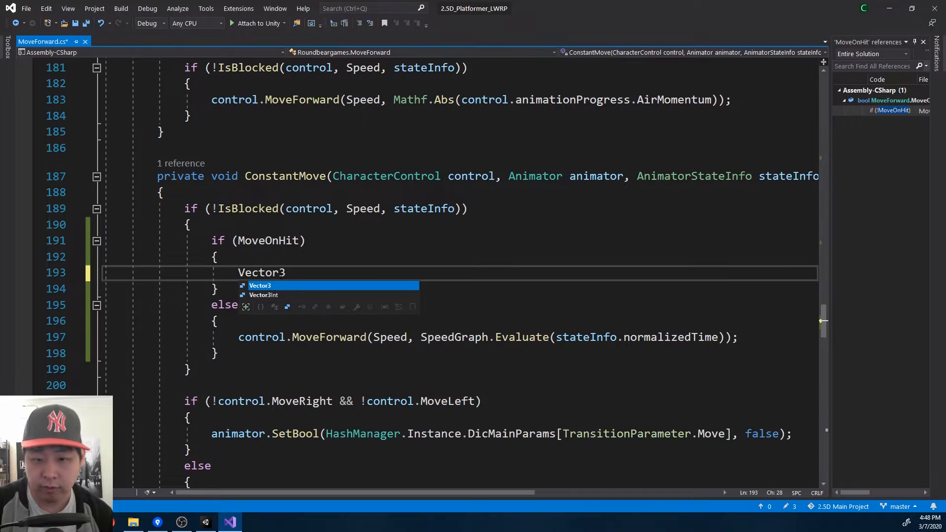
{"action": "type", "text": "vec ="}
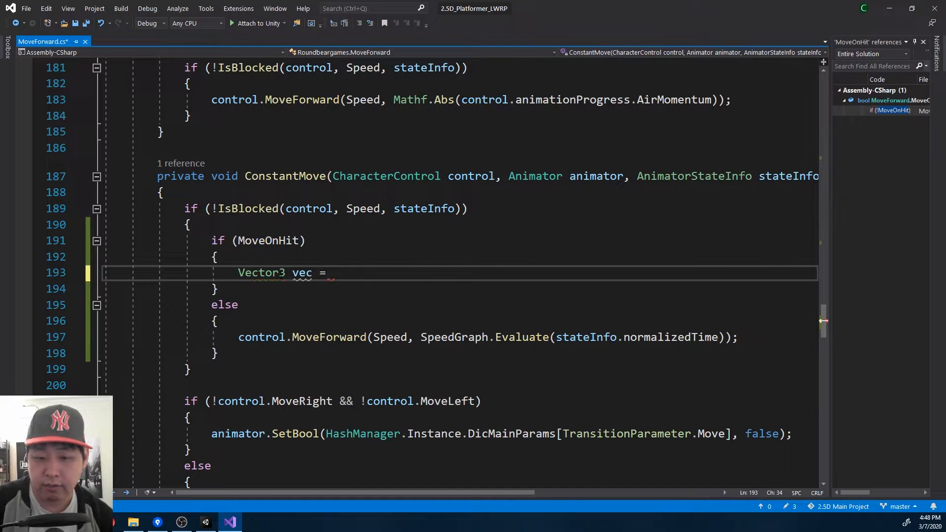
{"action": "type", "text": "control.transform."}
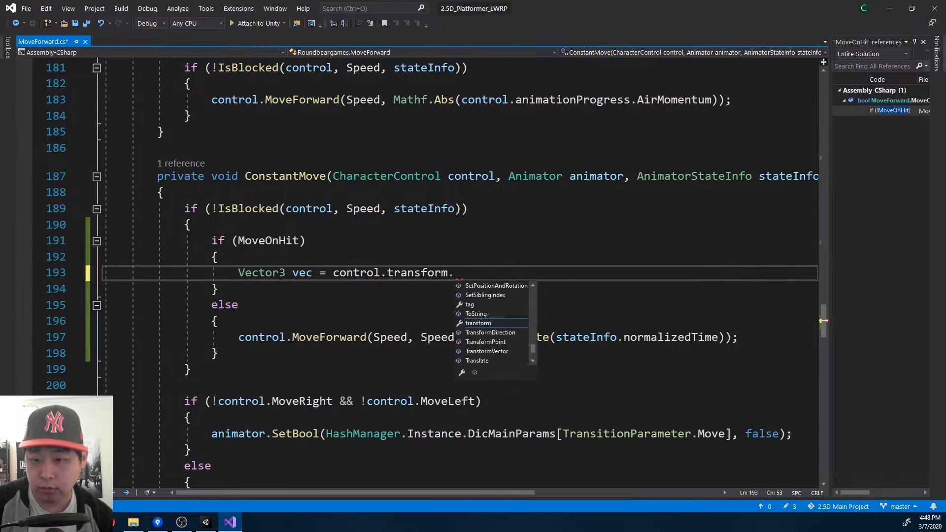
{"action": "type", "text": "position;"}
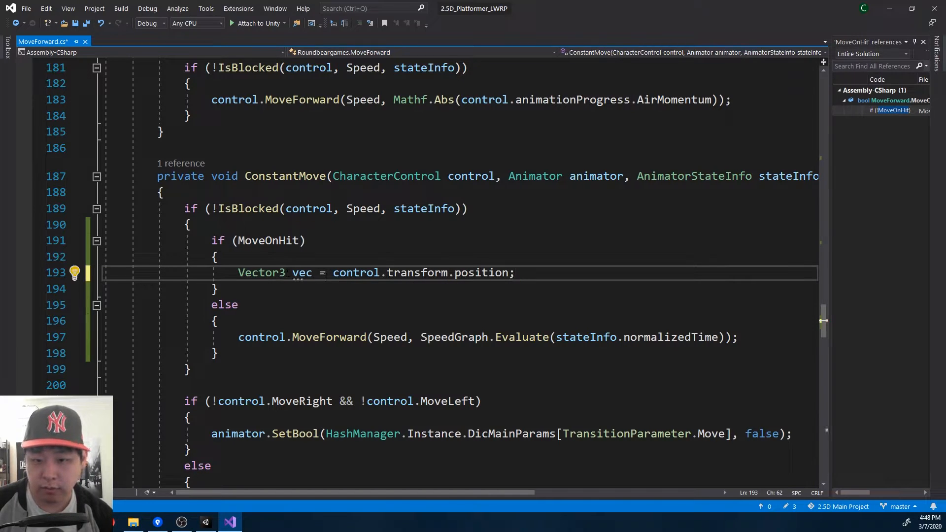
{"action": "type", "text": "-"}
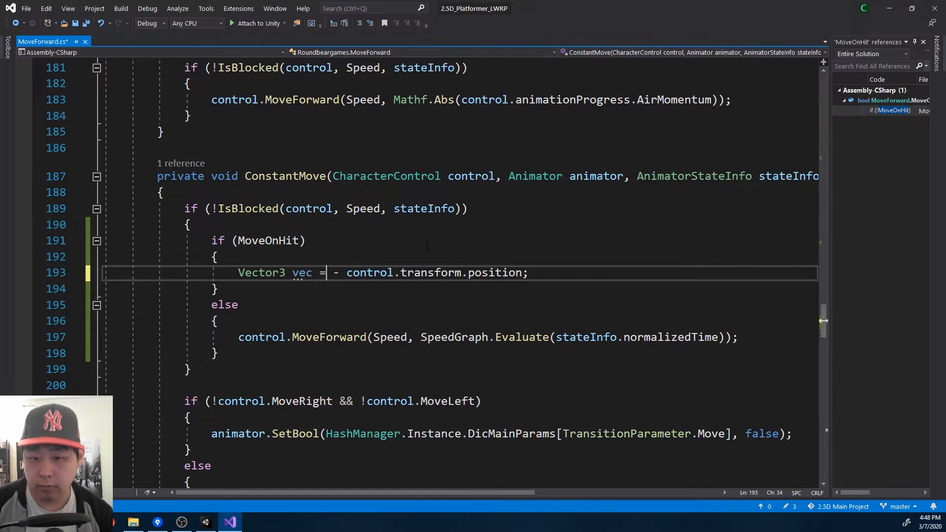
{"action": "type", "text": "control.damageDetector.Attacker.transform,p"}
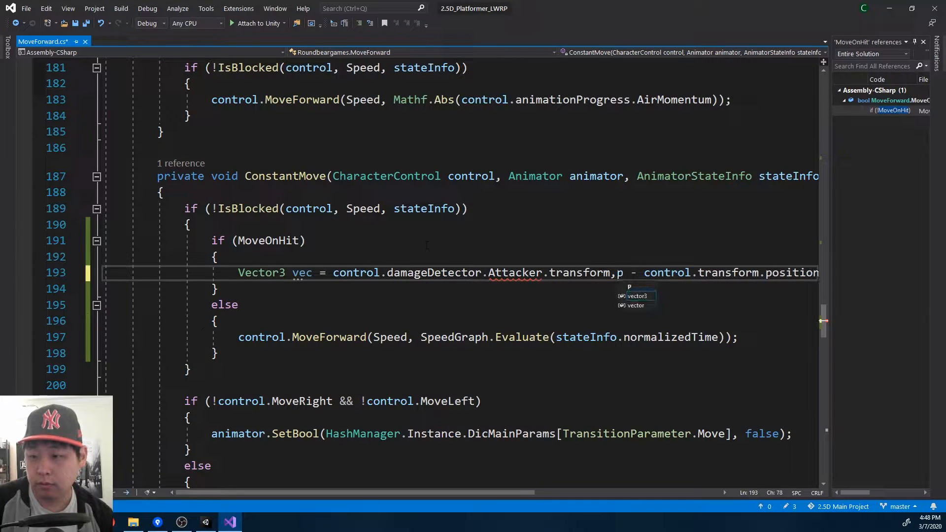
{"action": "type", "text": ".position"}
{"action": "type", "text": "if ("}
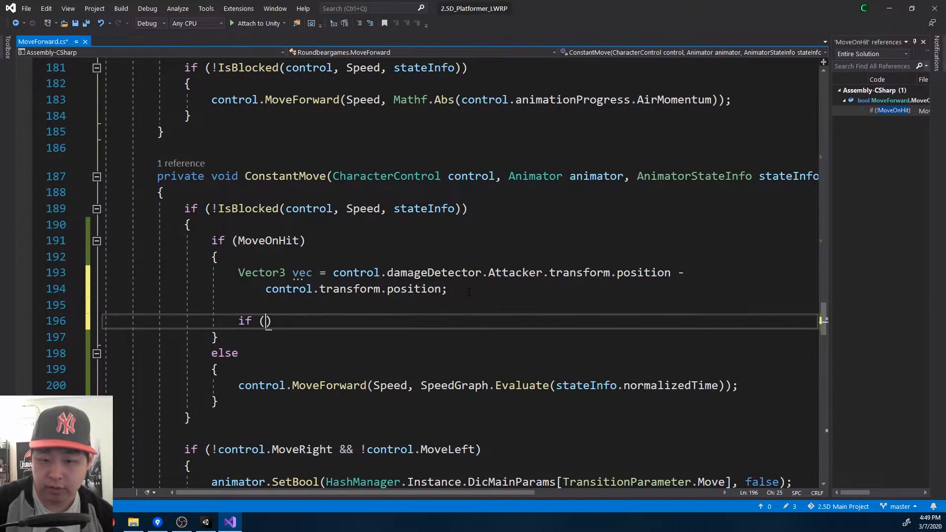
Move by -Speed when vec.z < 0f and by Speed when vec.z > 0f
{"action": "type", "text": "vec.z"}
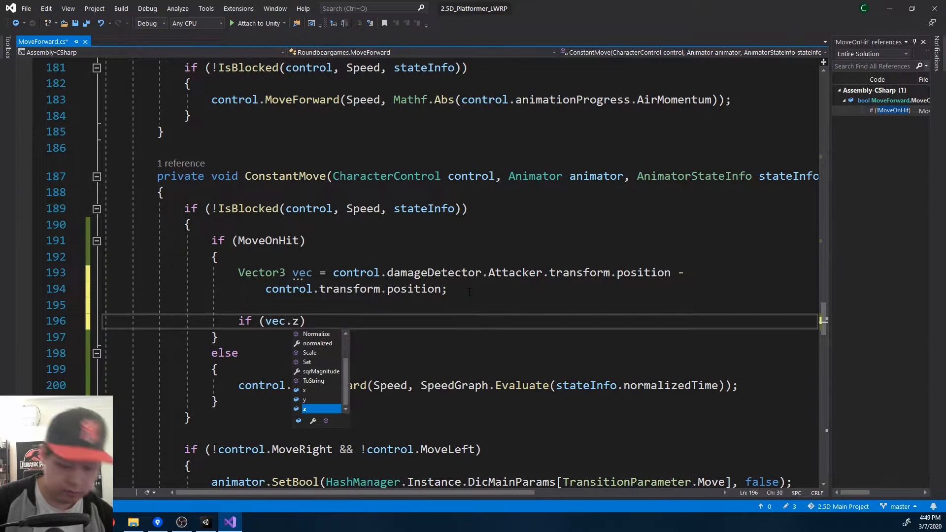
{"action": "type", "text": "< 0f"}
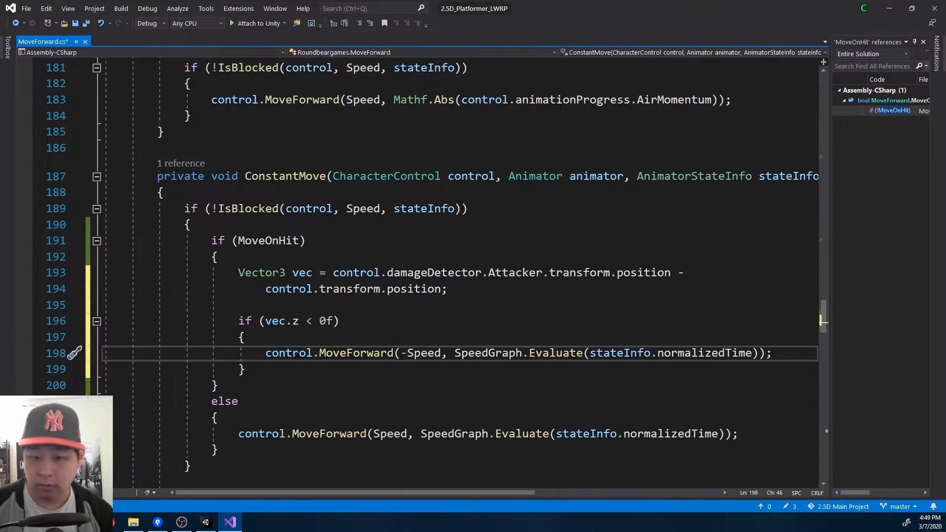
{"action": "type", "text": "ek"}
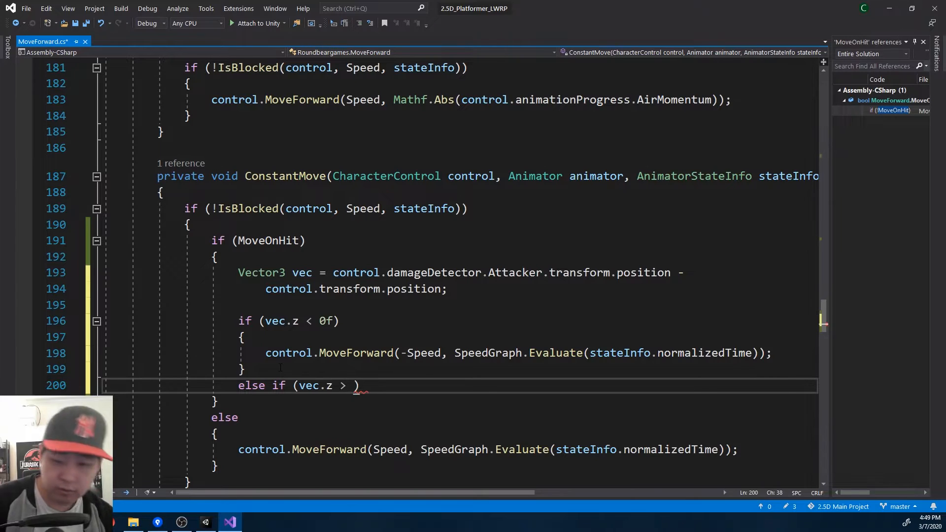
{"action": "type", "text": "0f"}
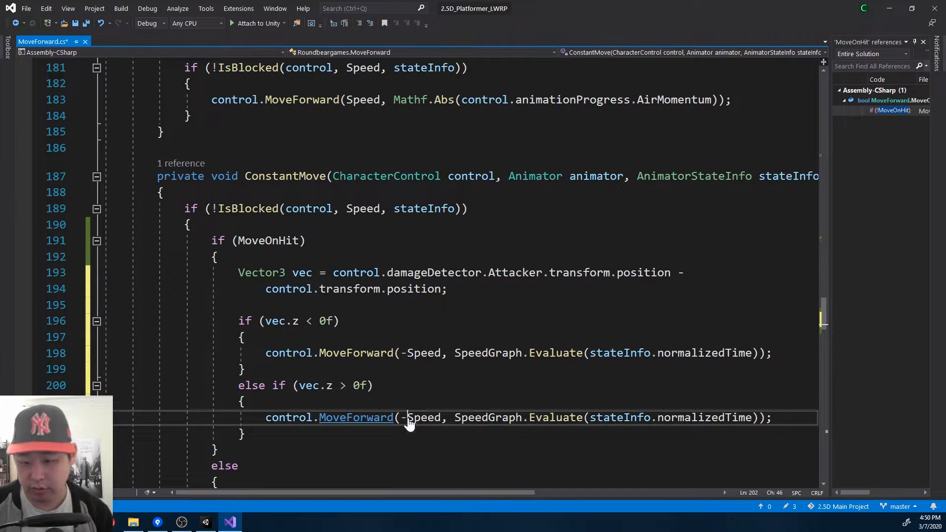
{"action": "key", "text": "Backspace"}
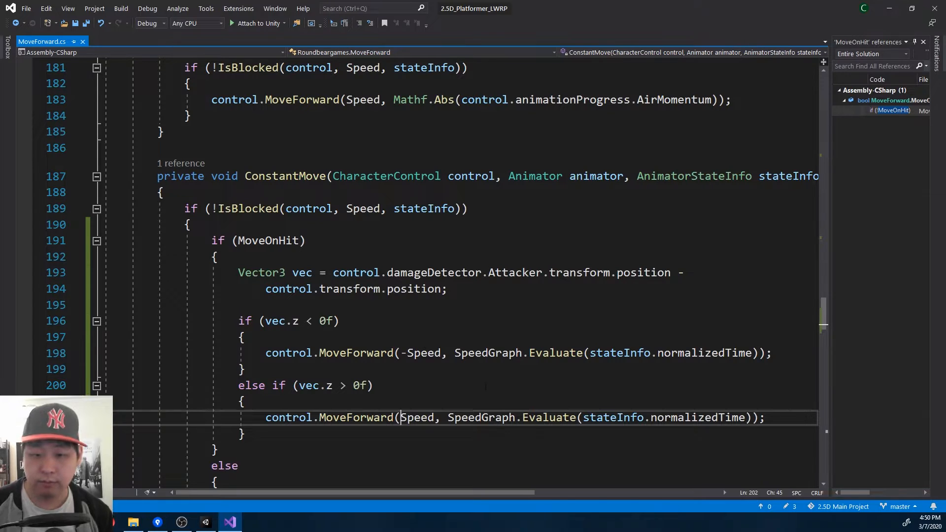
{"action": "double_click", "coordinate": [417, 417]}
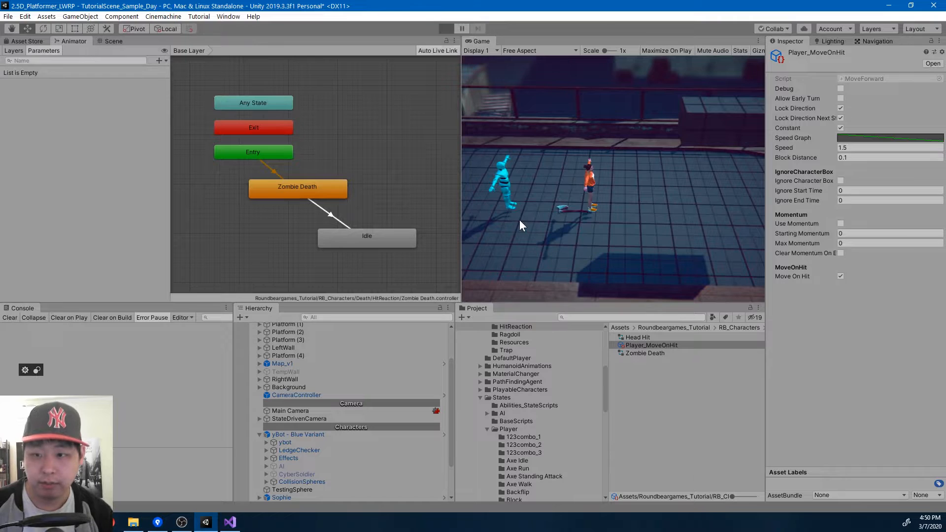
Play the scene with the Scene view visible and attack the blue character to observe the push, then stop
{"action": "left_click", "coordinate": [445, 28]}
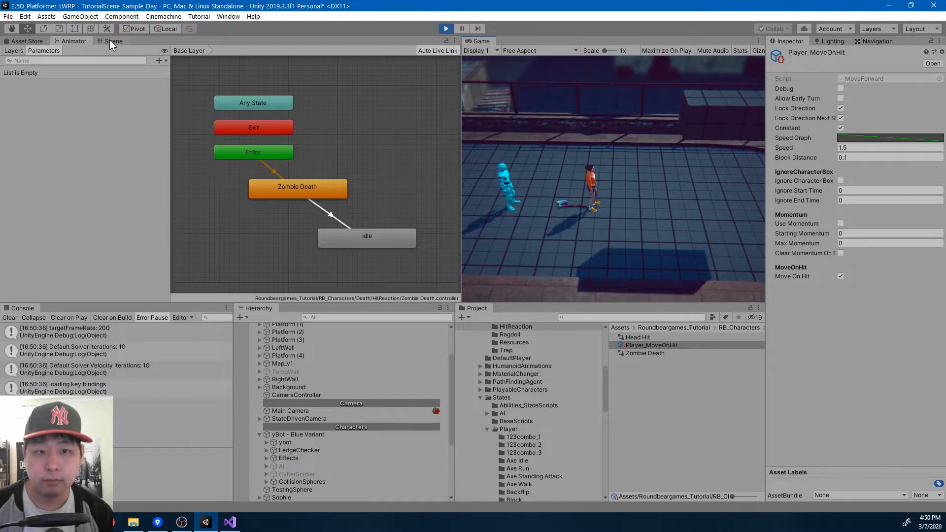
{"action": "left_click", "coordinate": [112, 42]}
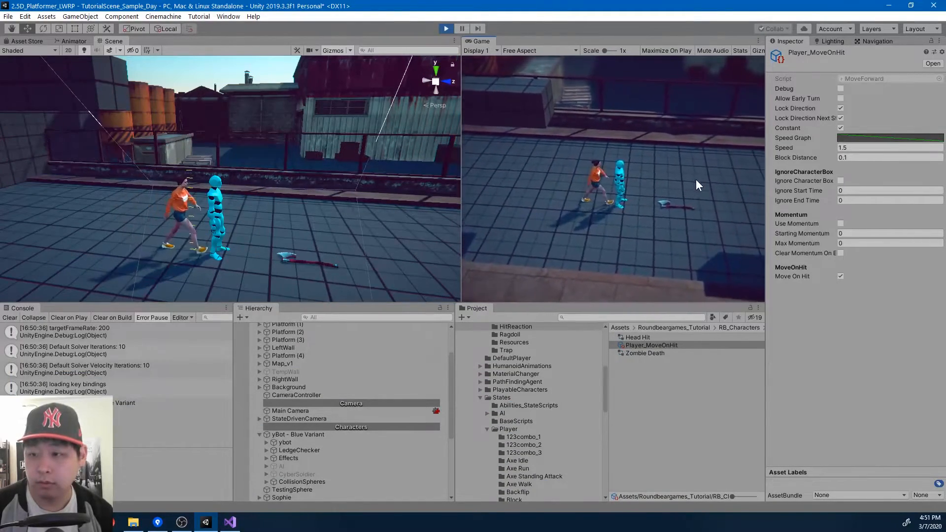
{"action": "left_click", "coordinate": [445, 28]}
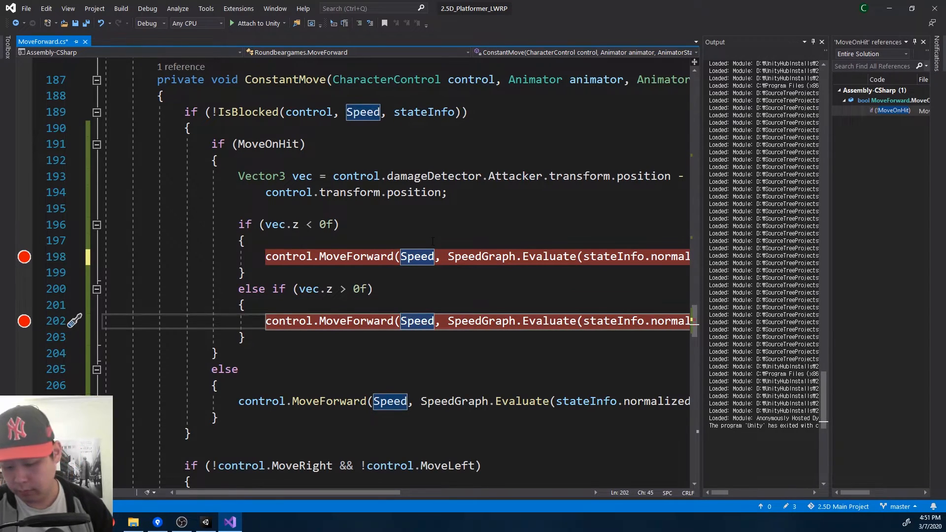
Negate Speed in one MoveOnHit branch and retest in Unity with Maximize On Play enabled
{"action": "type", "text": "-"}
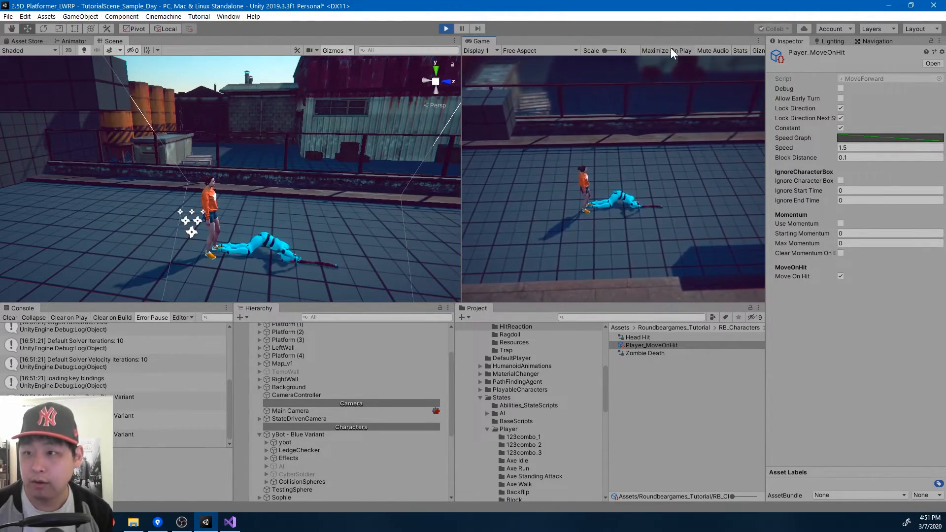
{"action": "left_click", "coordinate": [666, 51]}
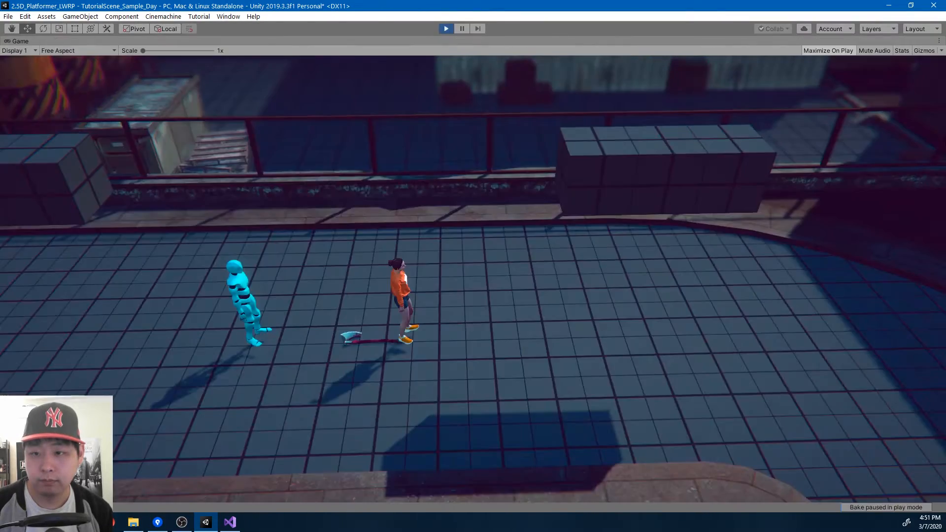